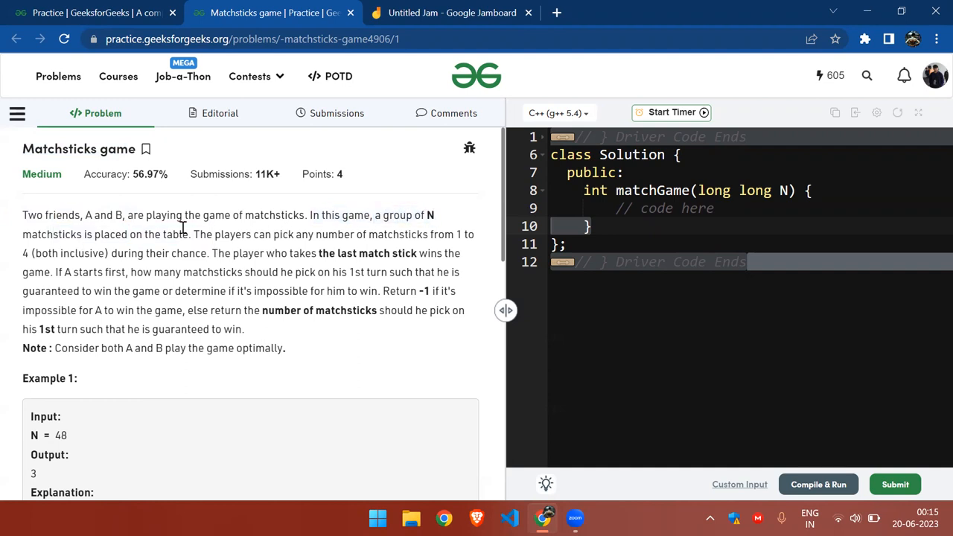
# - Read the Matchsticks problem, highlighting the pick rule and the question about A's first pick
pyautogui.moveTo(196, 236); pyautogui.dragTo(289, 236)
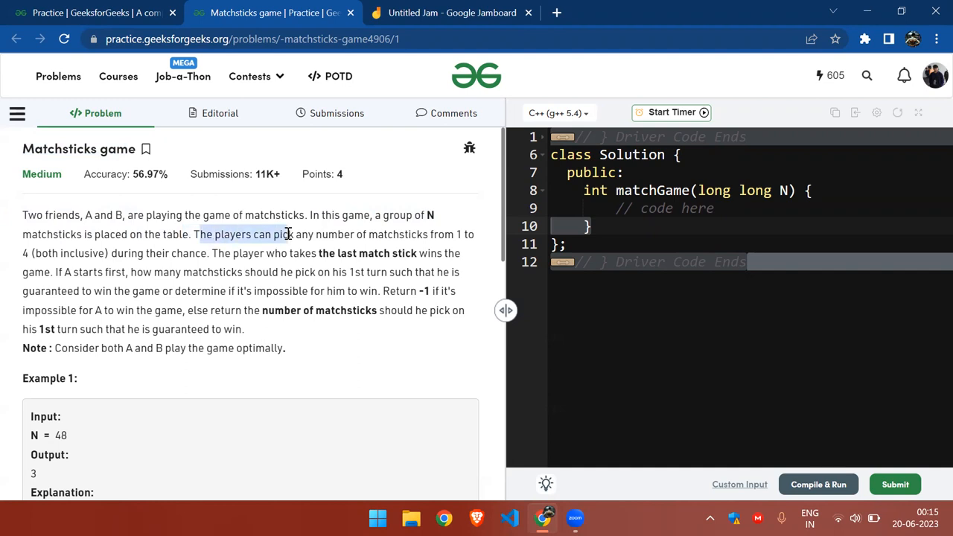
pyautogui.click(438, 234)
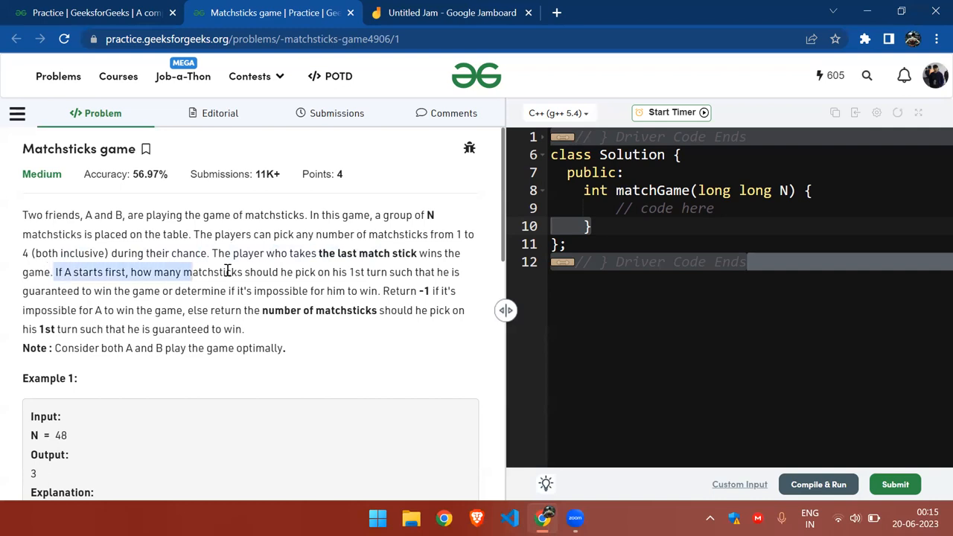
pyautogui.moveTo(238, 271); pyautogui.dragTo(182, 271)
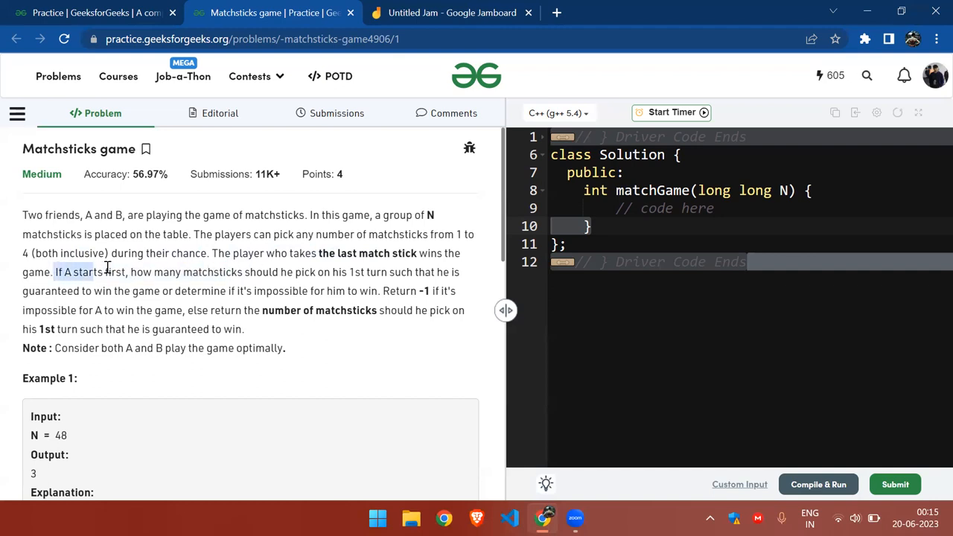
pyautogui.click(107, 268)
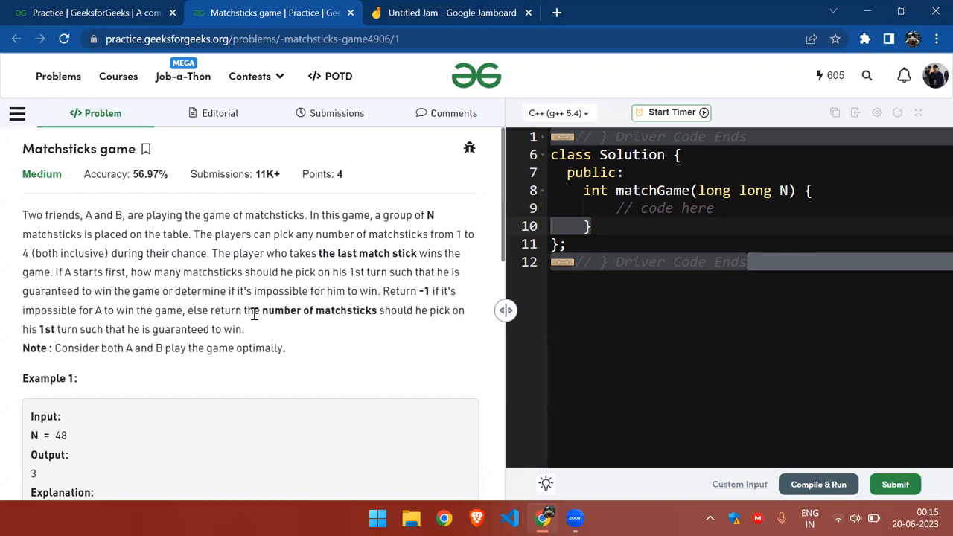
pyautogui.scroll(-3)
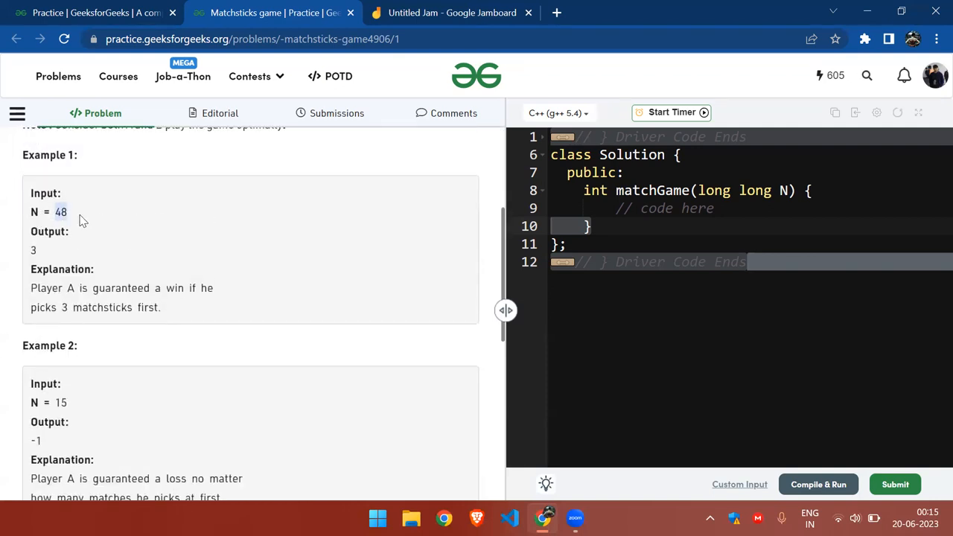
# - On the Jam frame write N = 48 with 'Total rem' and 'A pick' headings and a first 1
pyautogui.click(453, 12)
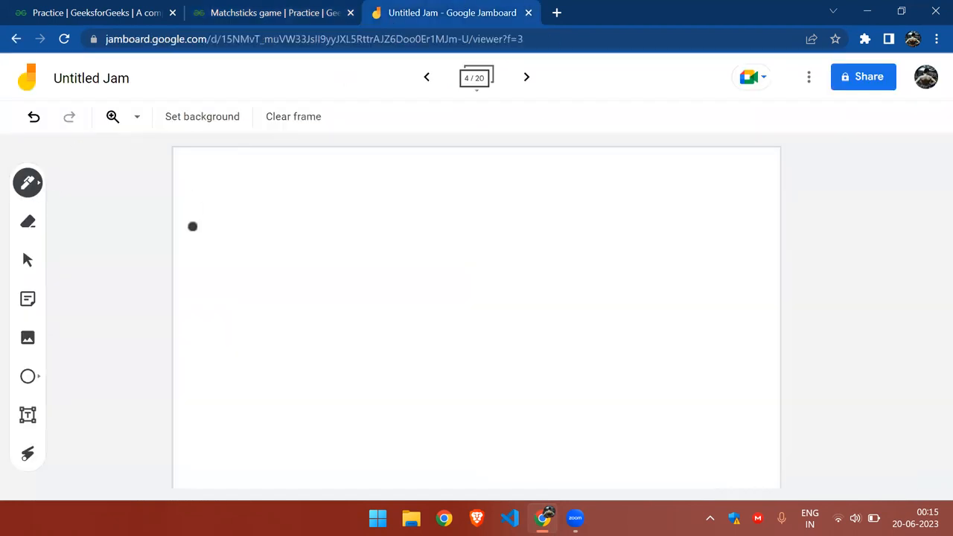
pyautogui.click(274, 12)
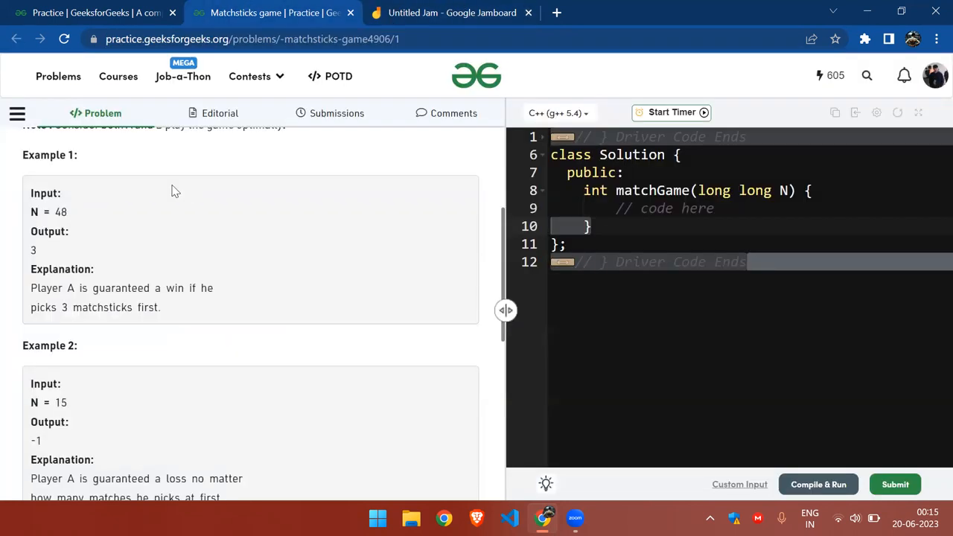
pyautogui.click(453, 12)
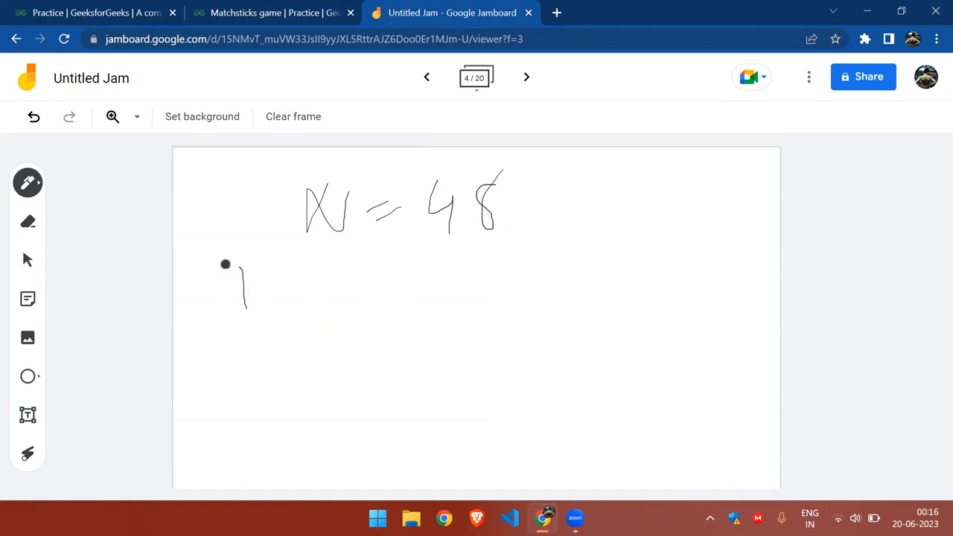
pyautogui.moveTo(223, 265); pyautogui.dragTo(262, 261)
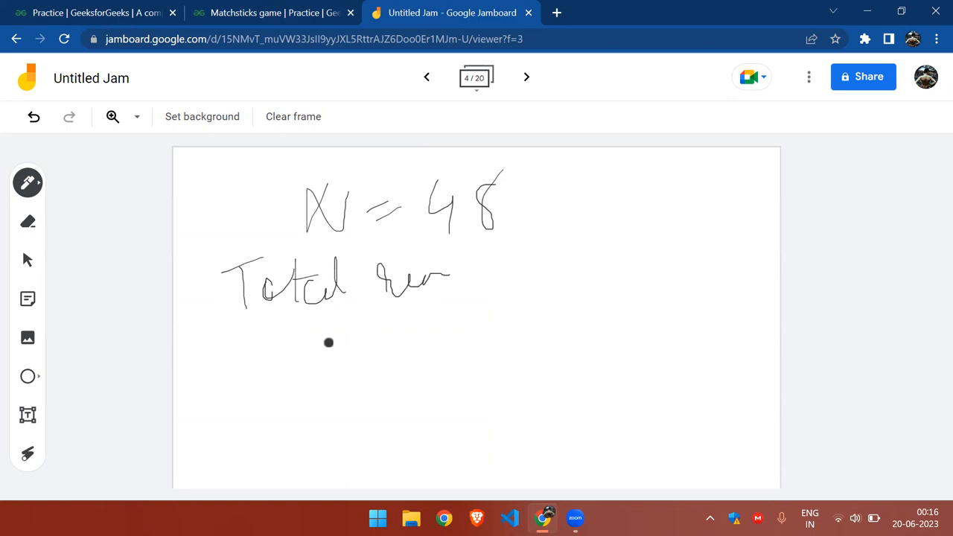
pyautogui.moveTo(328, 342); pyautogui.dragTo(316, 362)
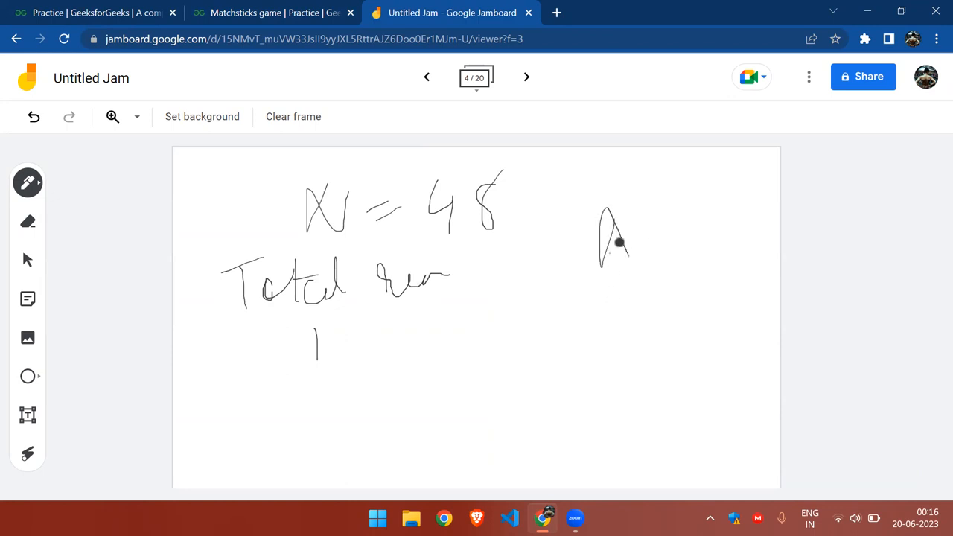
pyautogui.moveTo(667, 250); pyautogui.dragTo(727, 238)
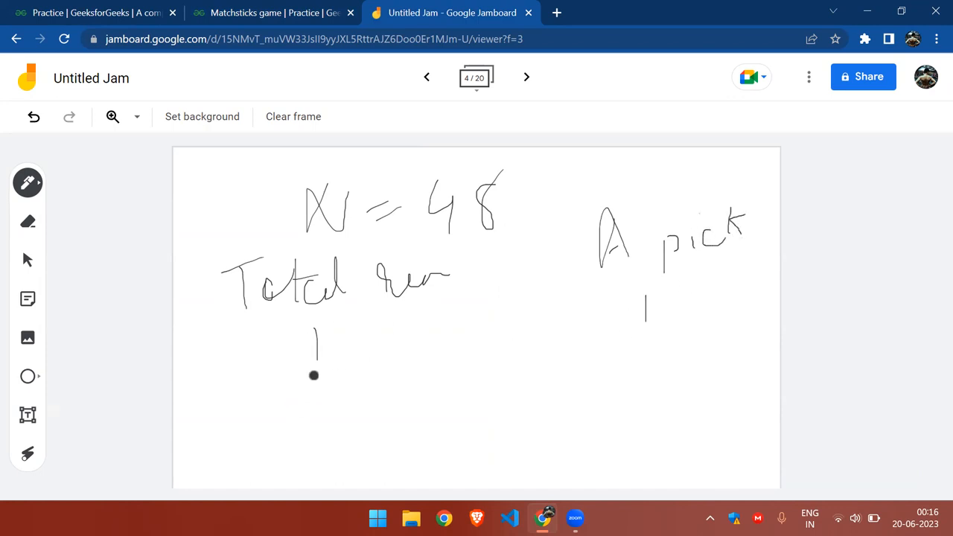
# - Fill both columns with 1, 2, 3, 4 and move to the next frame
pyautogui.moveTo(305, 372); pyautogui.dragTo(345, 402)
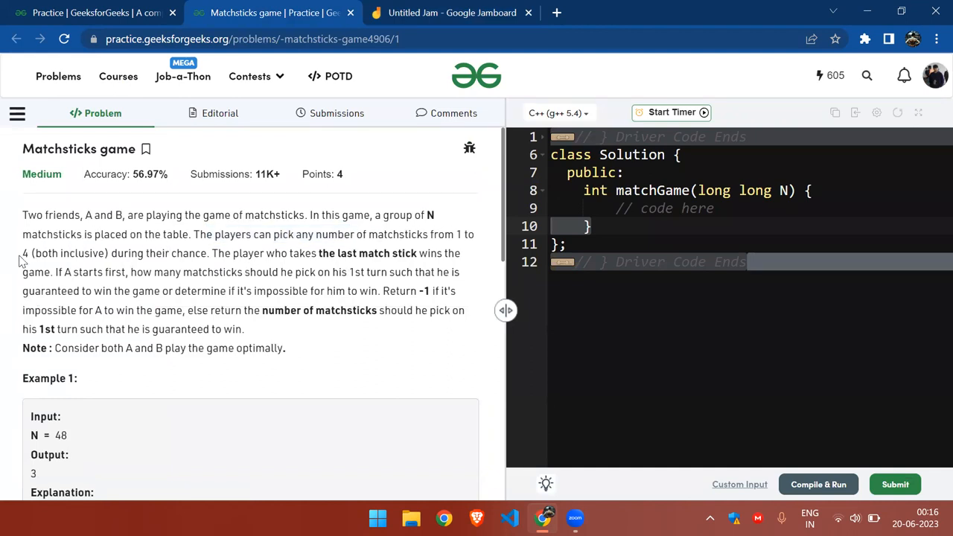
pyautogui.click(447, 12)
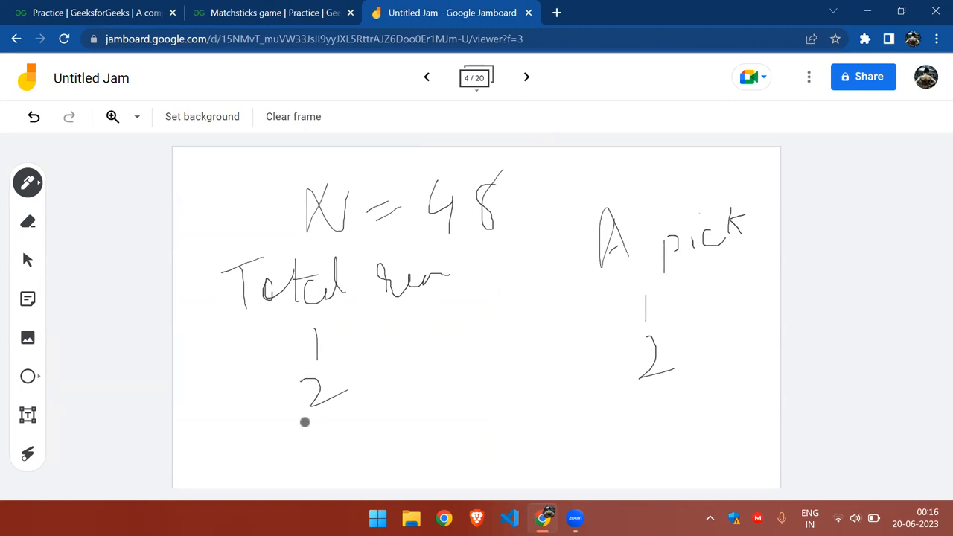
pyautogui.moveTo(305, 420); pyautogui.dragTo(350, 479)
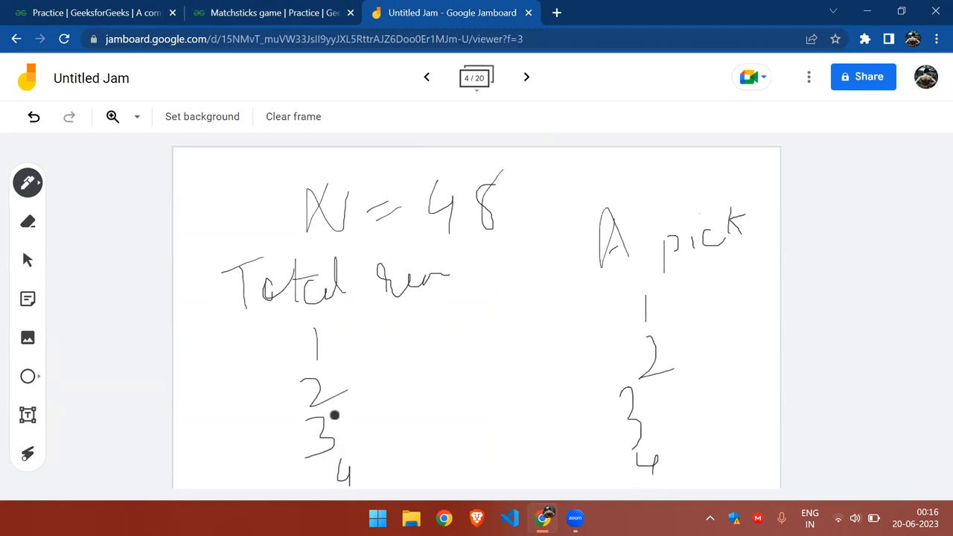
pyautogui.click(527, 77)
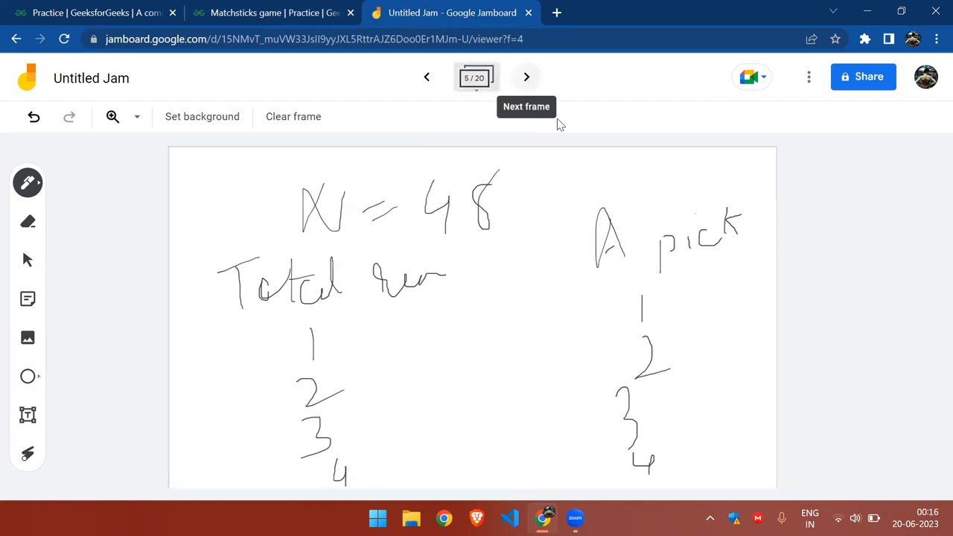
# - Sketch 5 = 1 2 3 4 with an arrow at 3, circle the 5 and note 6 and 7 below
pyautogui.click(426, 78)
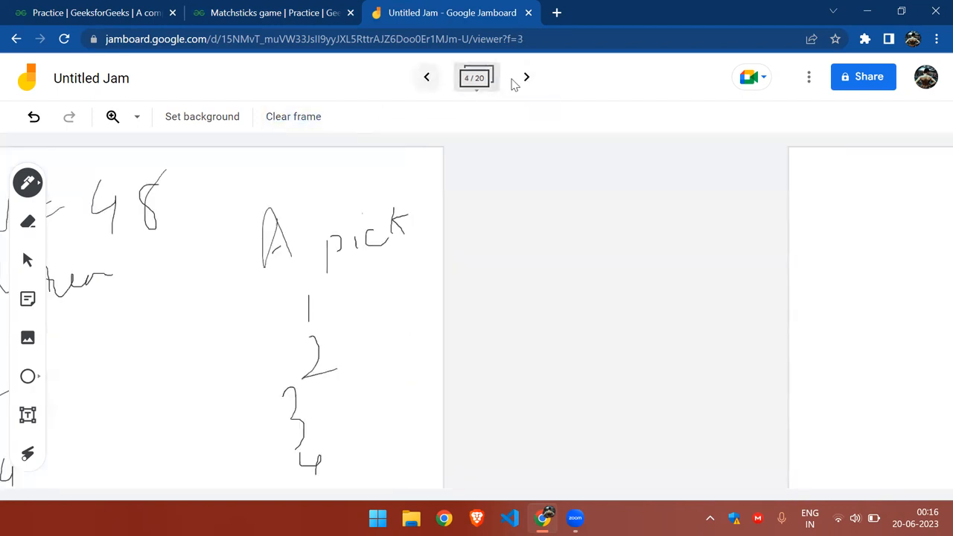
pyautogui.click(527, 78)
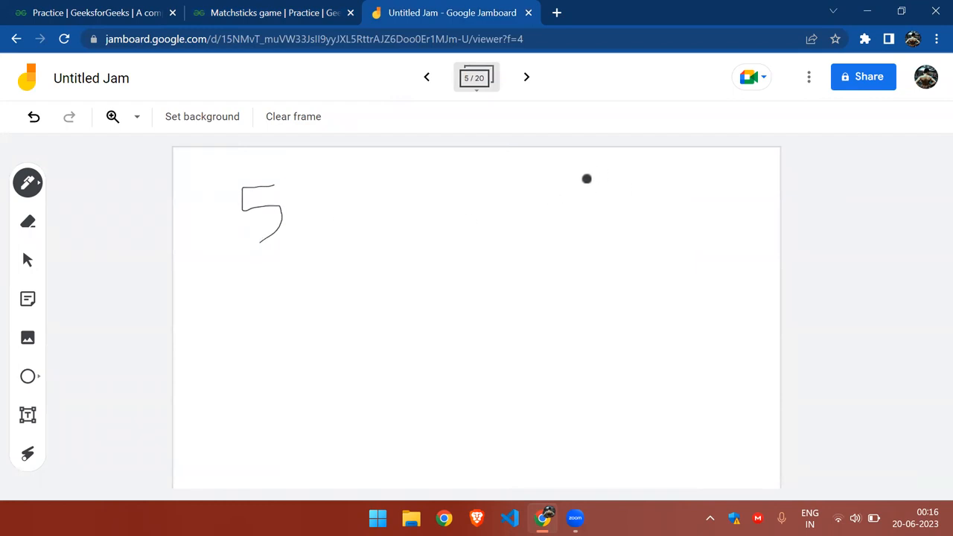
pyautogui.moveTo(587, 179); pyautogui.dragTo(629, 182)
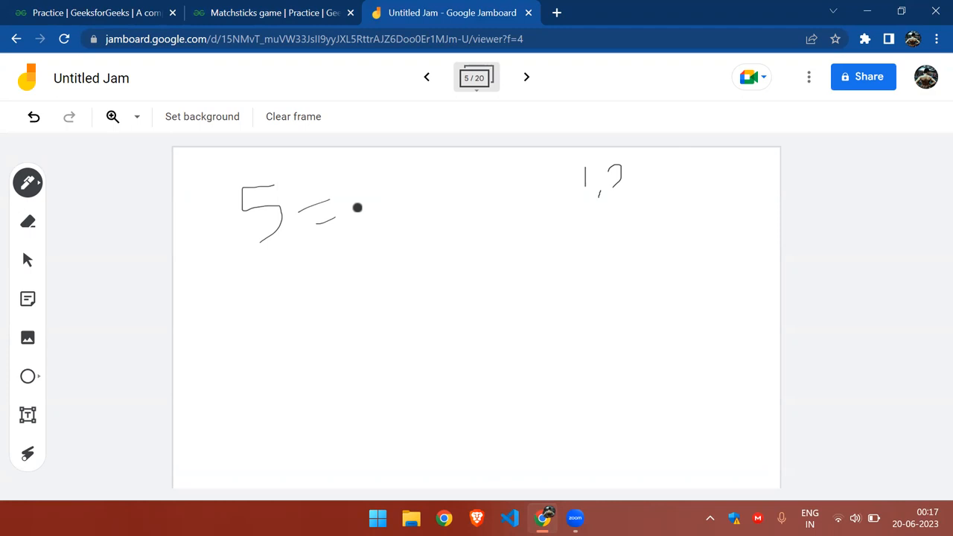
pyautogui.moveTo(357, 208); pyautogui.dragTo(395, 212)
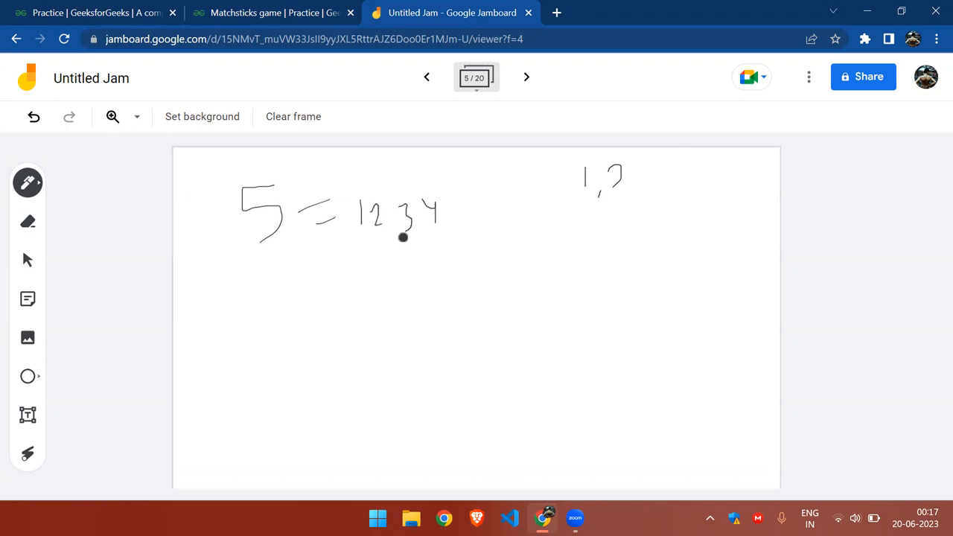
pyautogui.moveTo(402, 237); pyautogui.dragTo(387, 268)
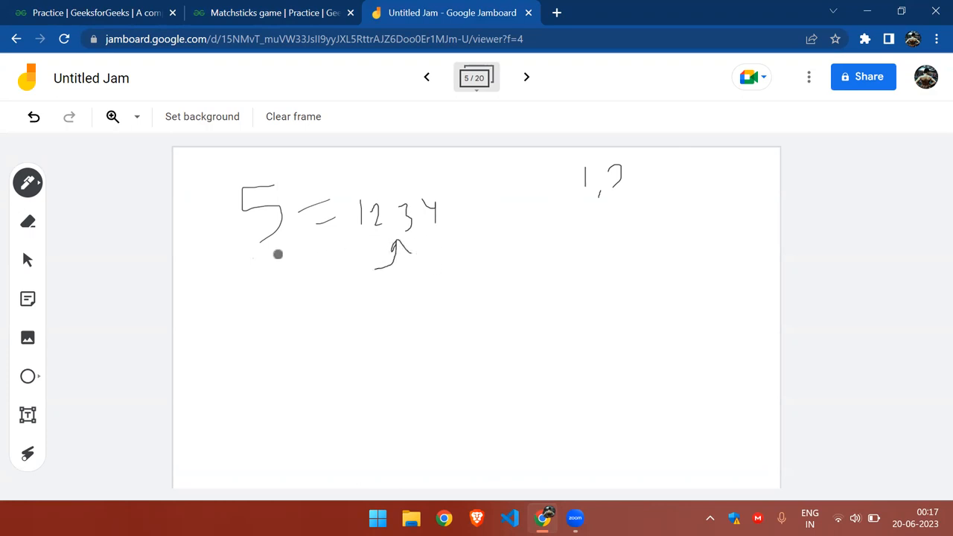
pyautogui.moveTo(238, 164); pyautogui.dragTo(216, 275)
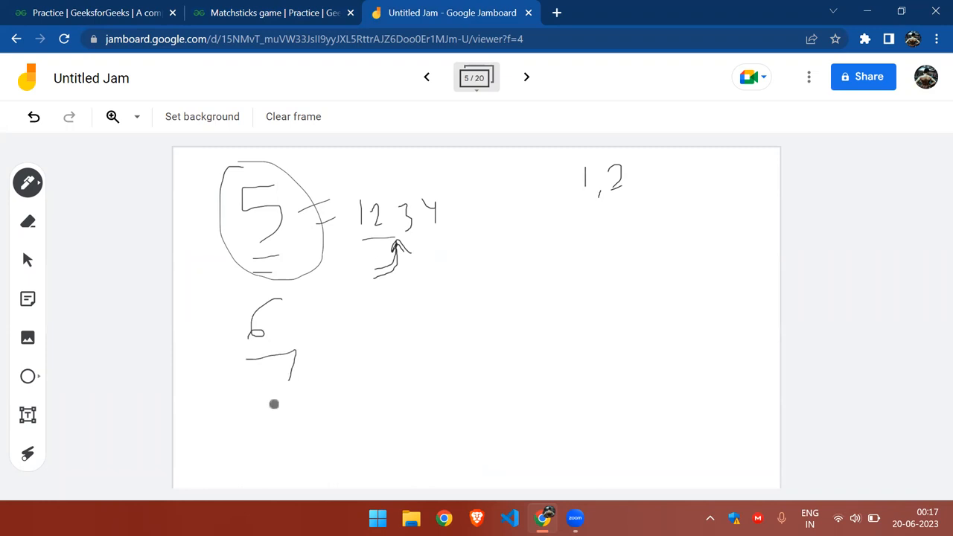
# - Add 5 and 9 beneath, arrows with another 5, and 4 under the 2 and 3
pyautogui.moveTo(280, 405); pyautogui.dragTo(306, 462)
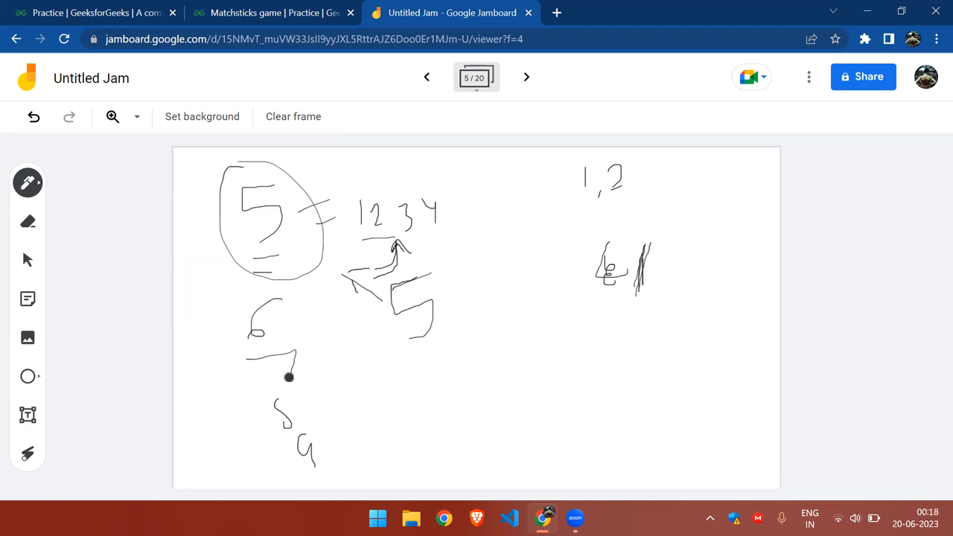
pyautogui.moveTo(611, 328); pyautogui.dragTo(673, 344)
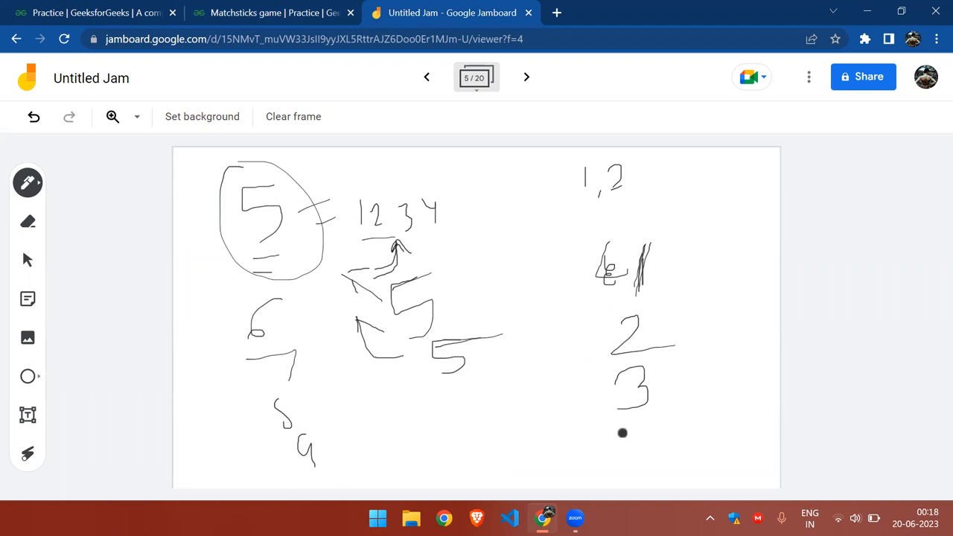
pyautogui.moveTo(643, 429); pyautogui.dragTo(662, 464)
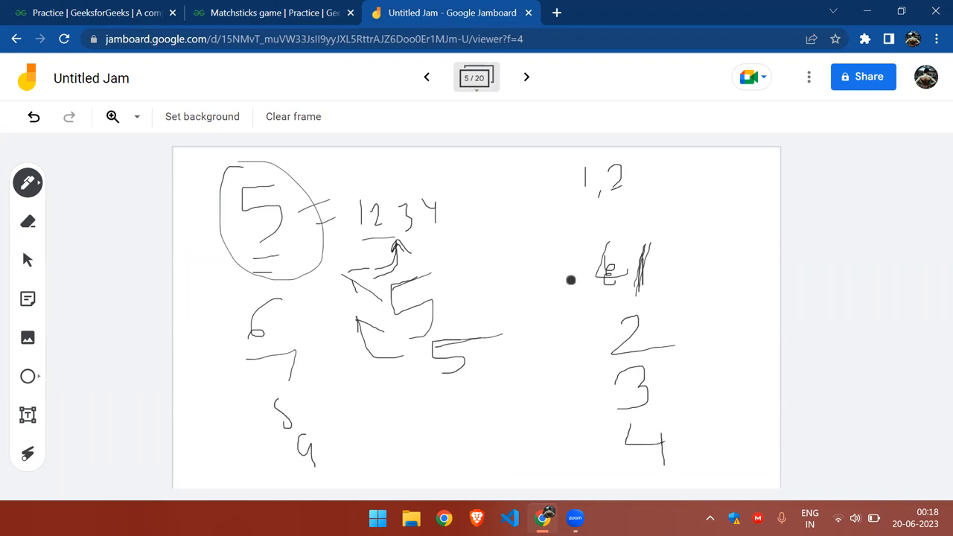
pyautogui.click(527, 77)
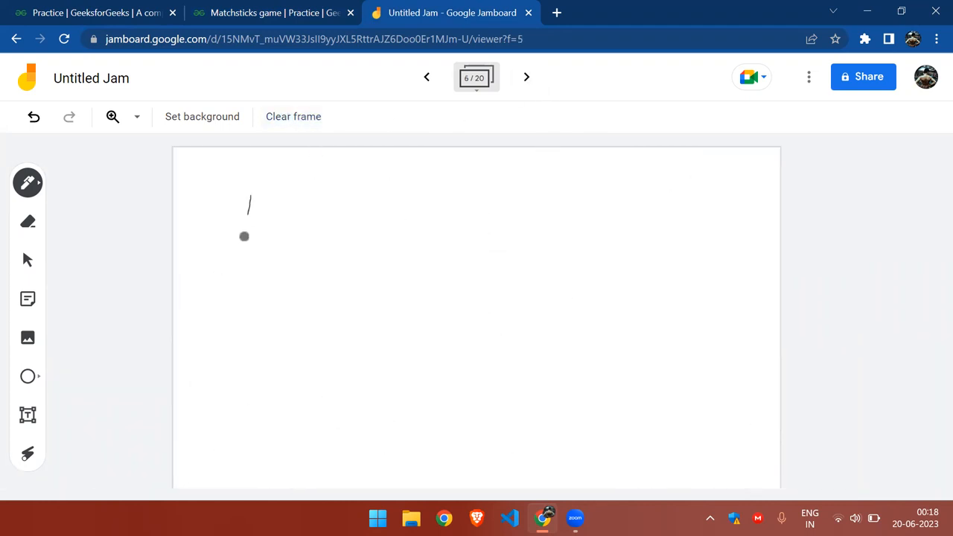
pyautogui.moveTo(268, 205); pyautogui.dragTo(286, 231)
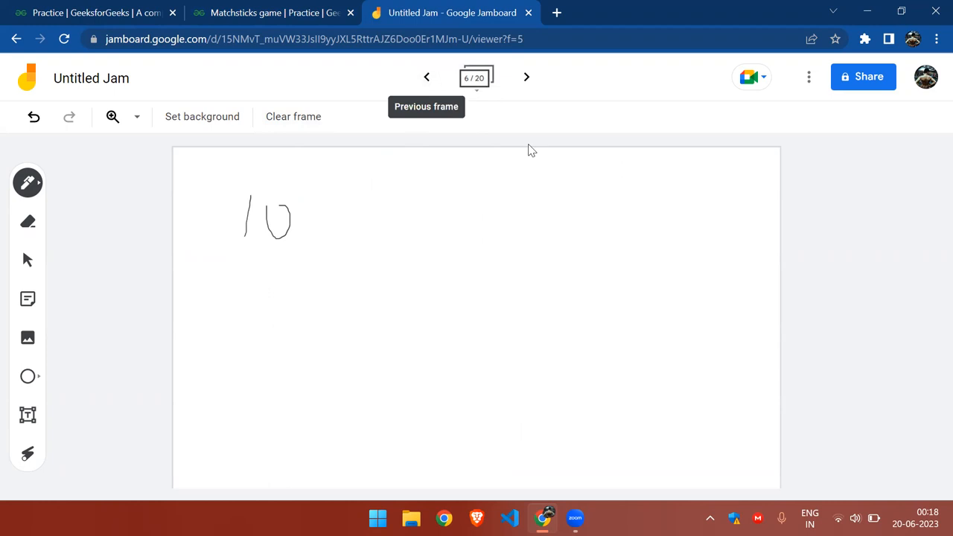
# - Return to the previous notes frame and switch to the Matchsticks game problem page
pyautogui.click(426, 78)
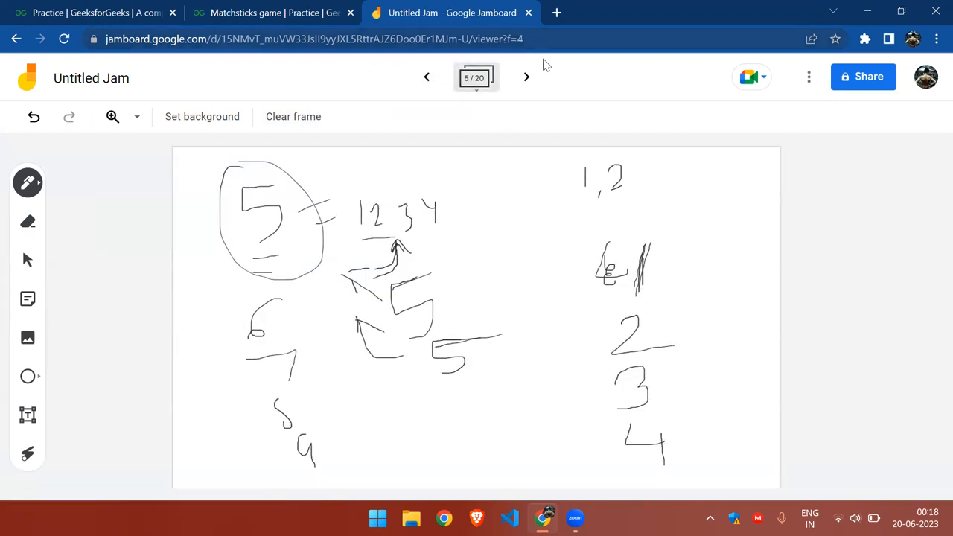
pyautogui.click(274, 12)
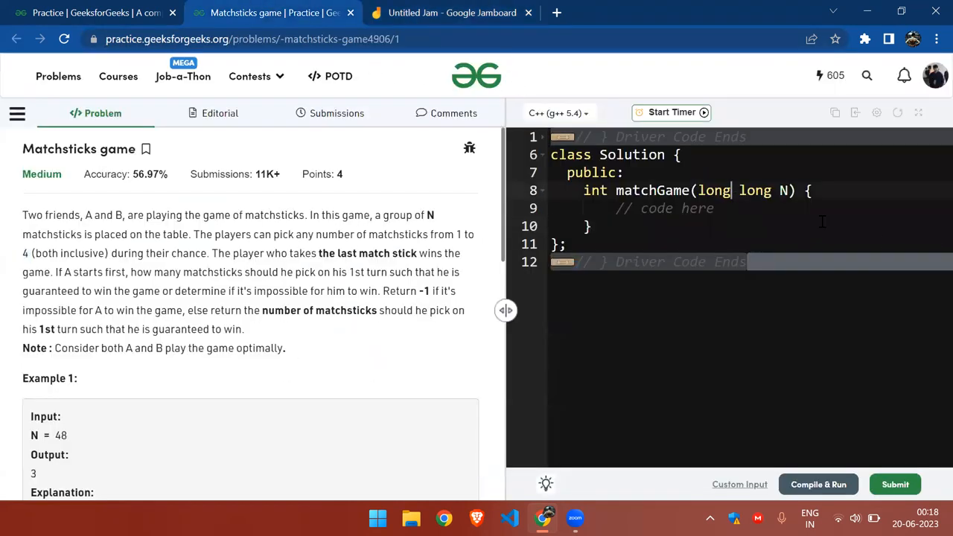
# - Write 'return N%5?N%5:-1;' inside matchGame in the code editor
pyautogui.write('r')
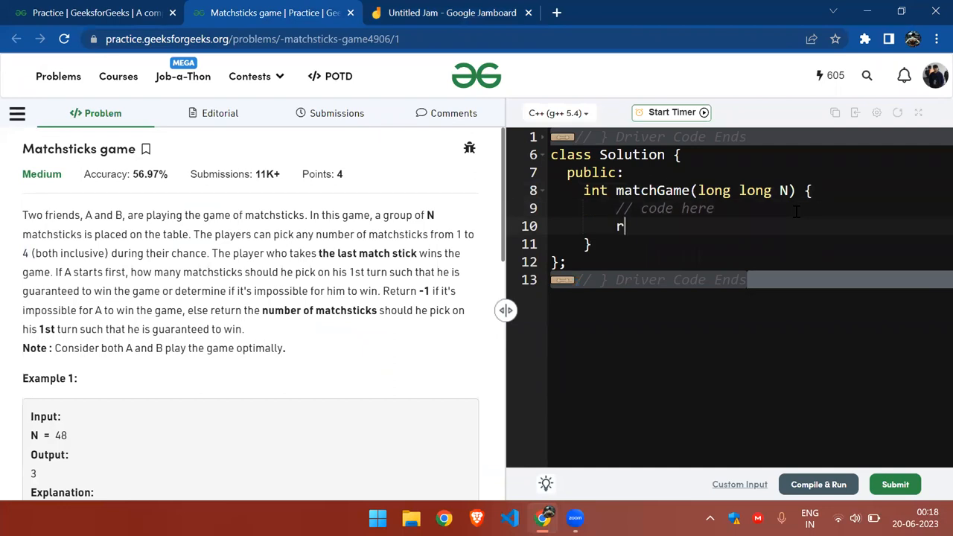
pyautogui.press('Backspace')
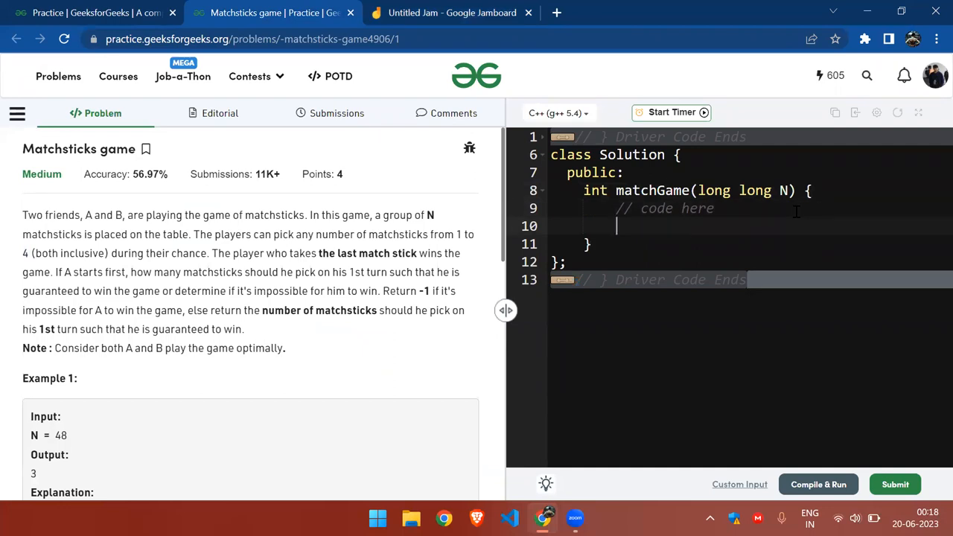
pyautogui.write('return')
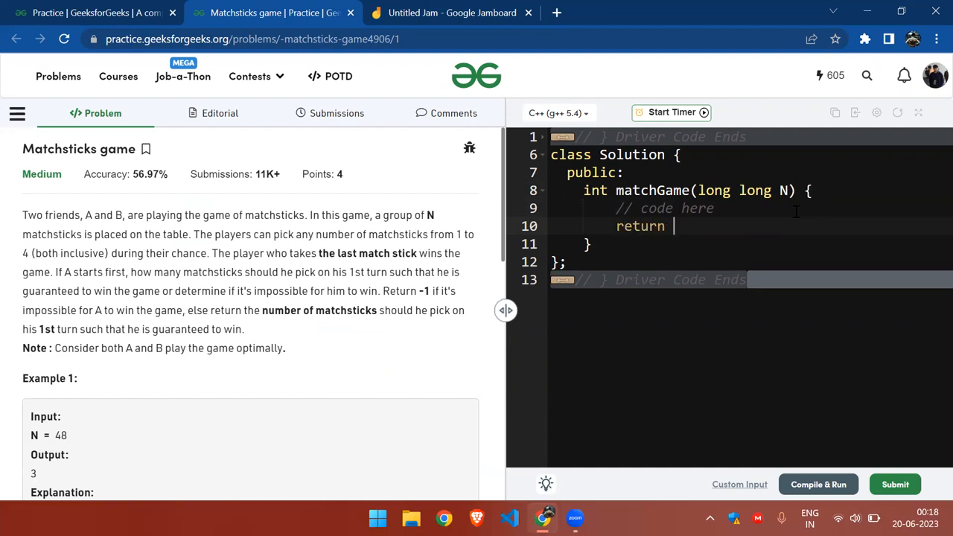
pyautogui.write('N%5')
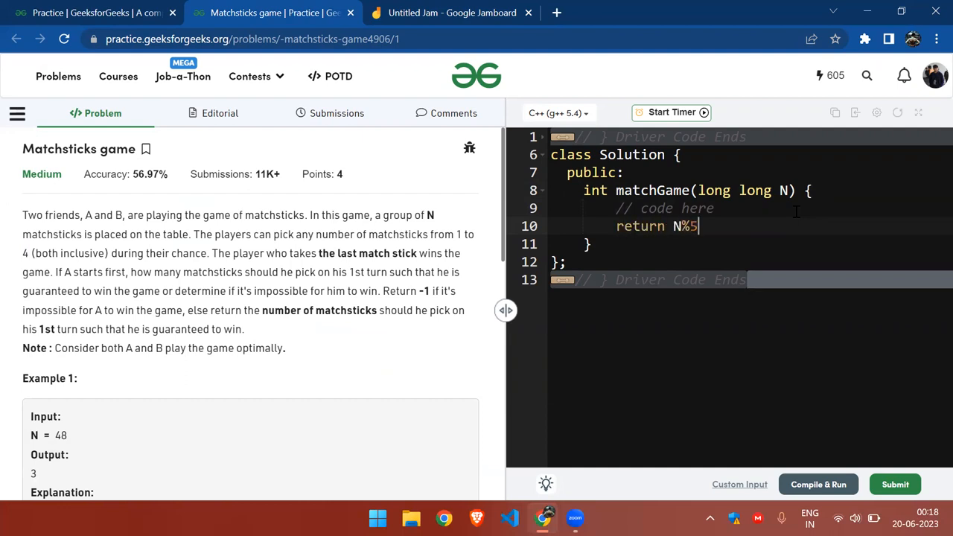
pyautogui.write('?')
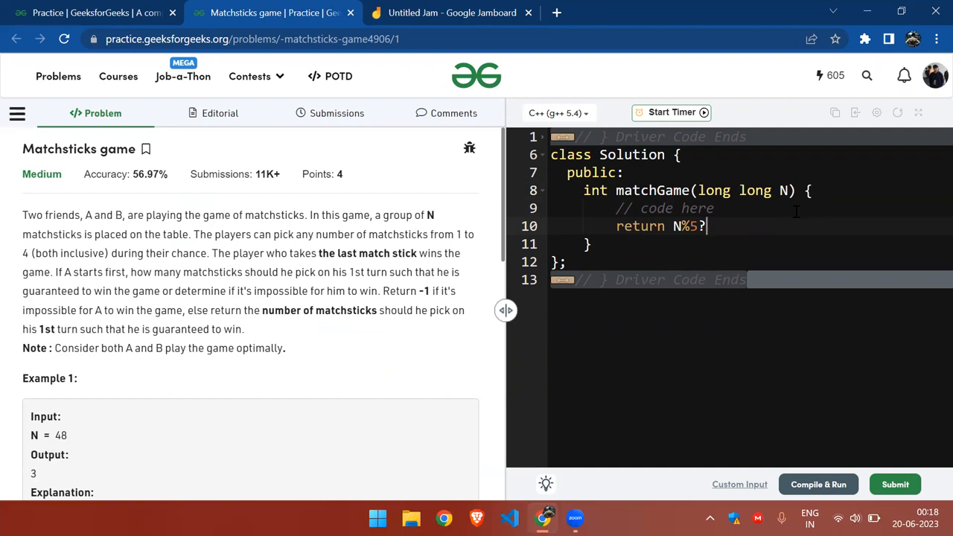
pyautogui.moveTo(810, 230)
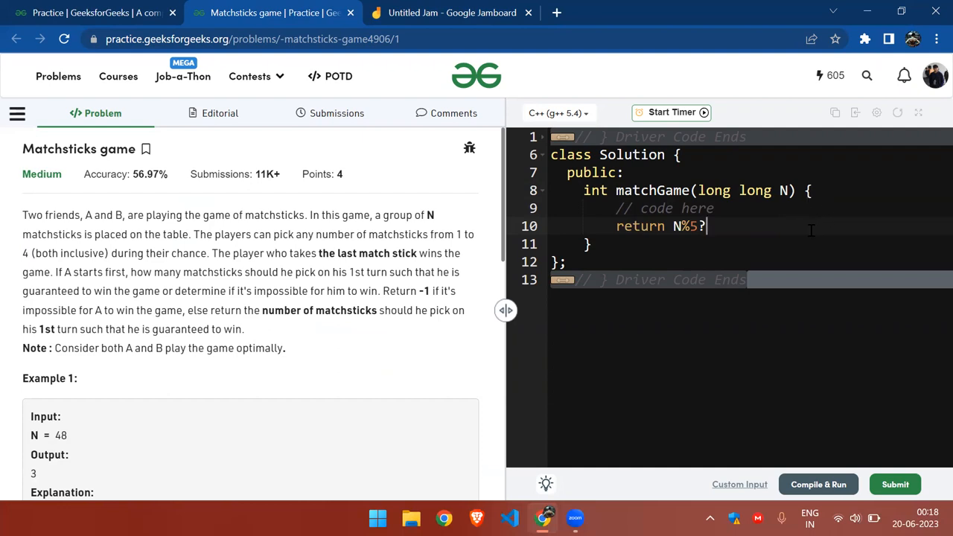
pyautogui.write('N')
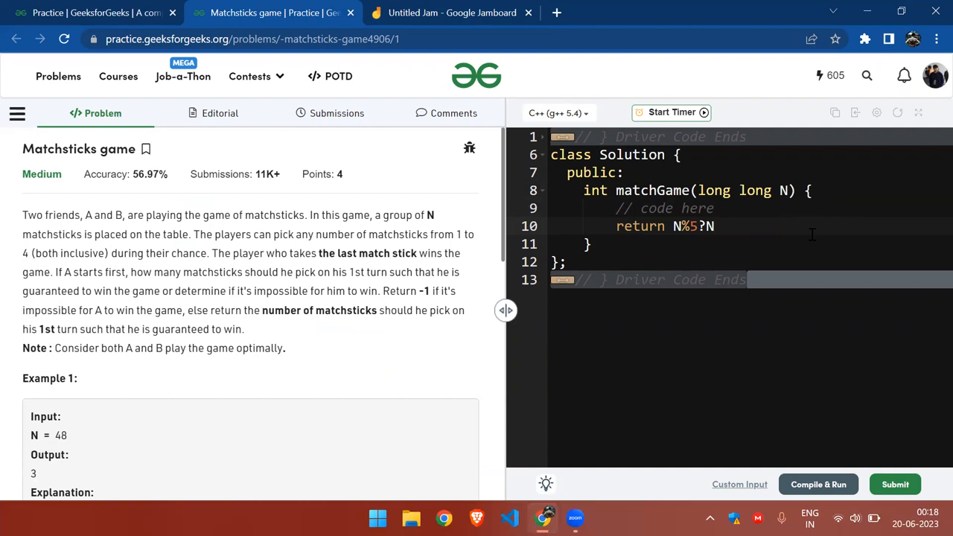
pyautogui.write('%5:')
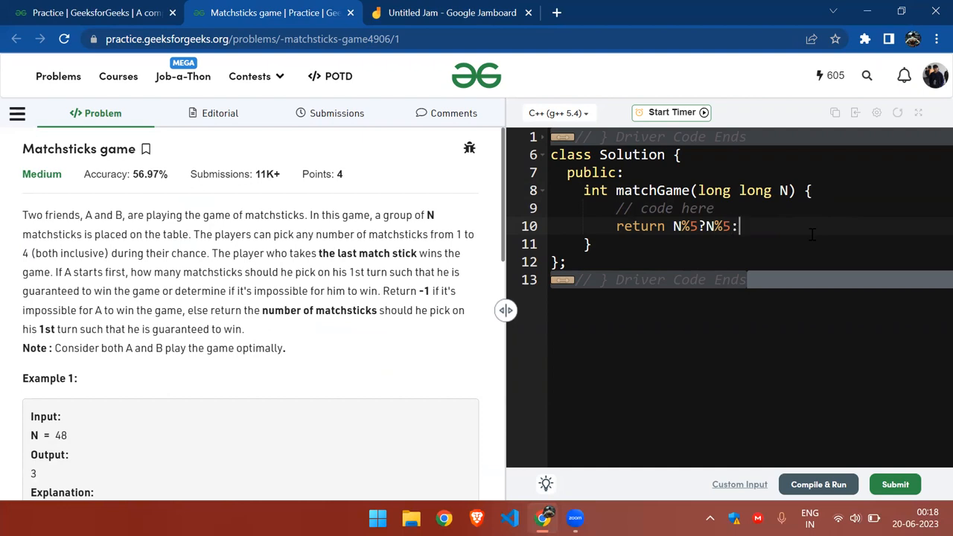
pyautogui.write('-1;')
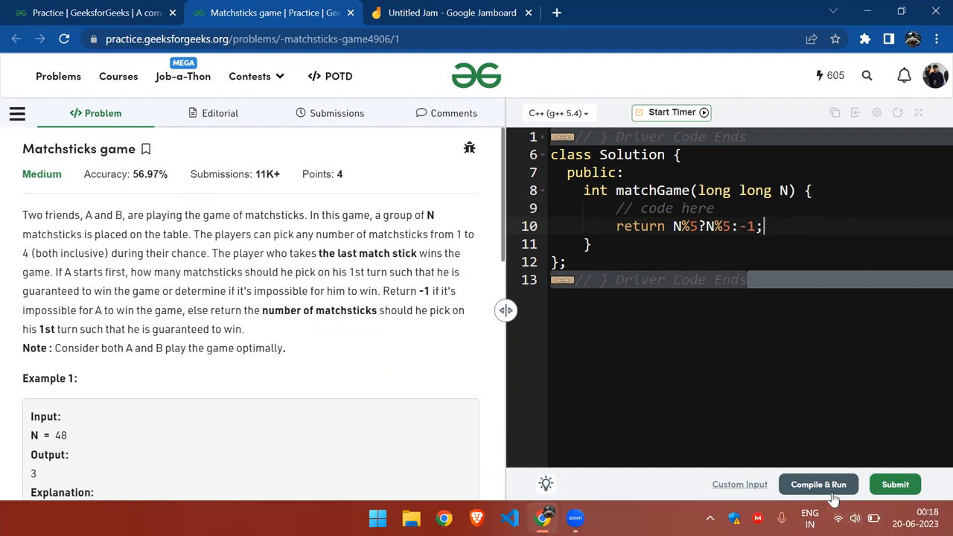
# - Compile and run the solution, getting -1 for input 15 as expected
pyautogui.click(819, 484)
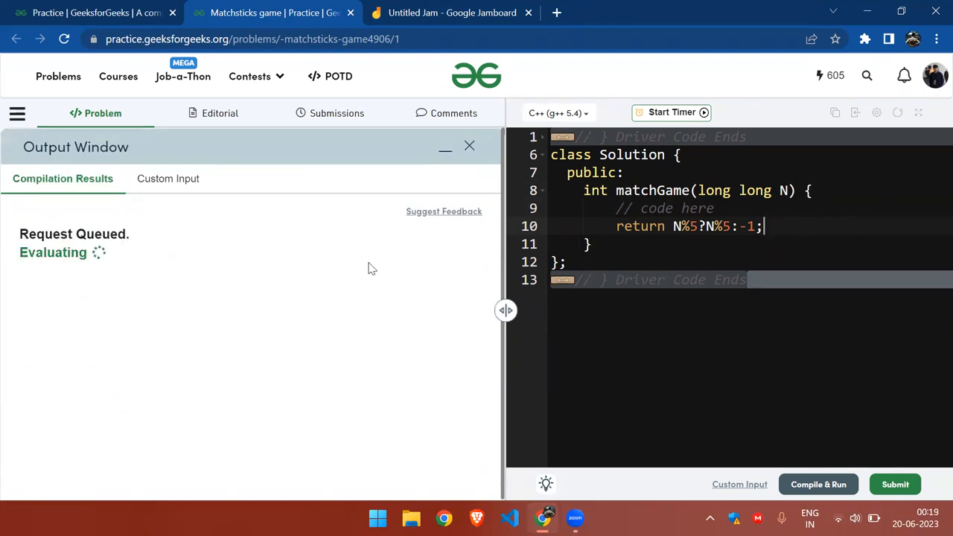
pyautogui.moveTo(355, 289)
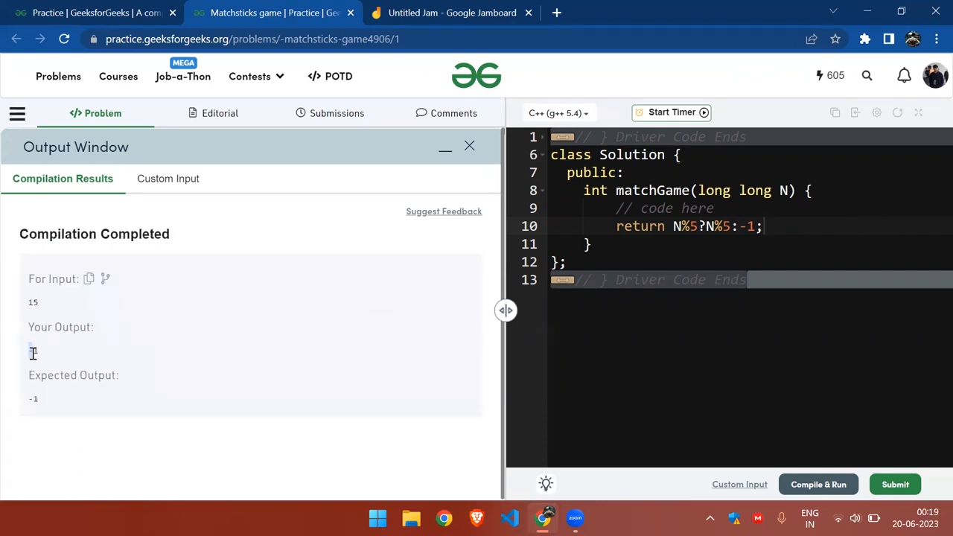
pyautogui.doubleClick(712, 226)
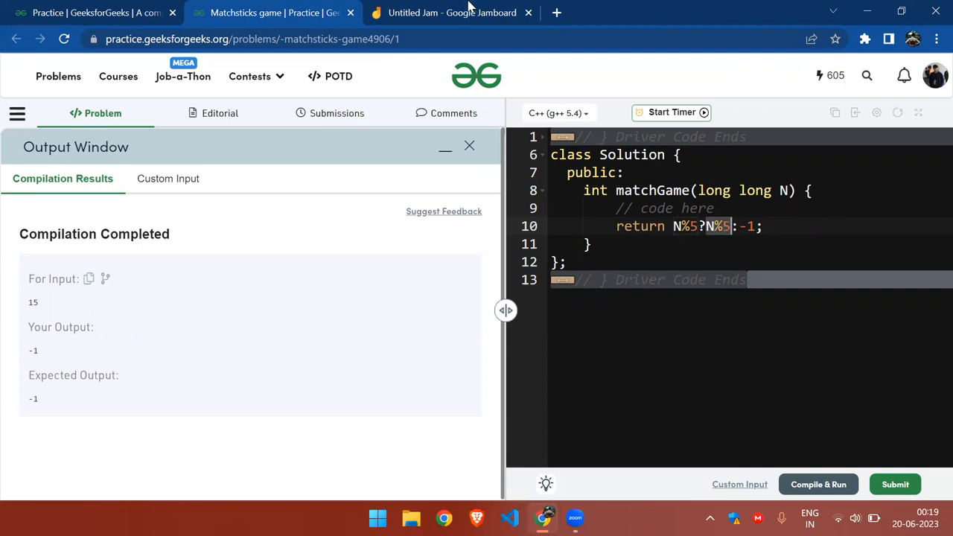
# - On a new Jam frame write the N % 5 example with 48 % 5 and picks 1 to 4
pyautogui.click(450, 12)
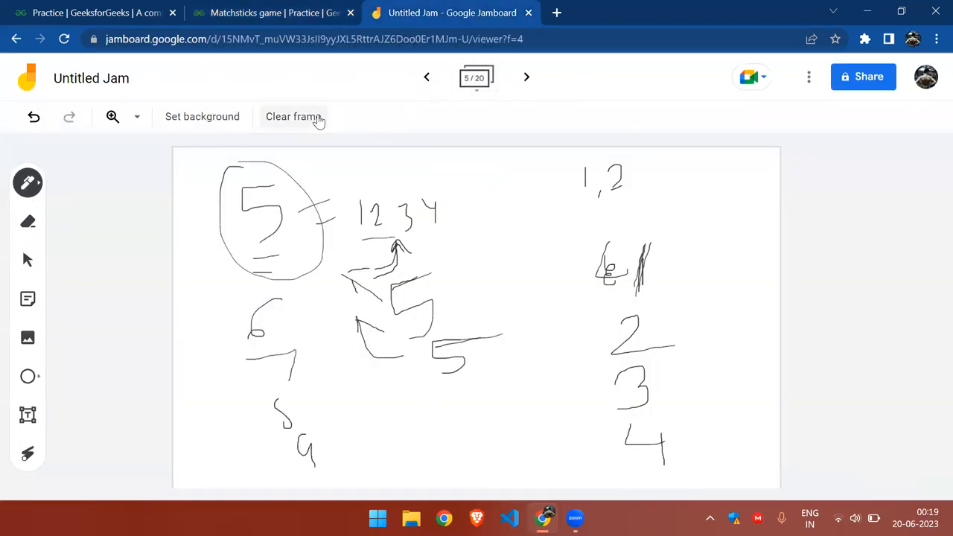
pyautogui.click(527, 77)
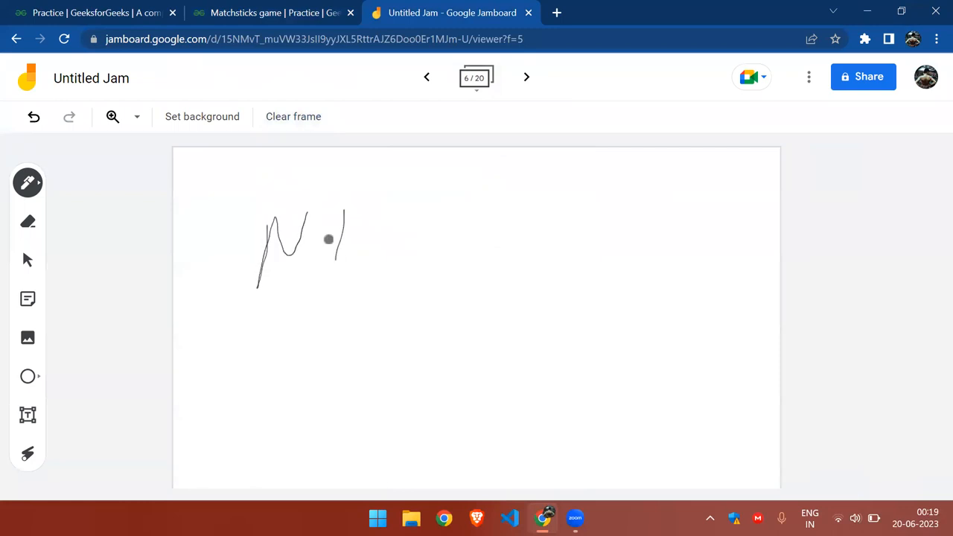
pyautogui.moveTo(283, 298); pyautogui.dragTo(365, 343)
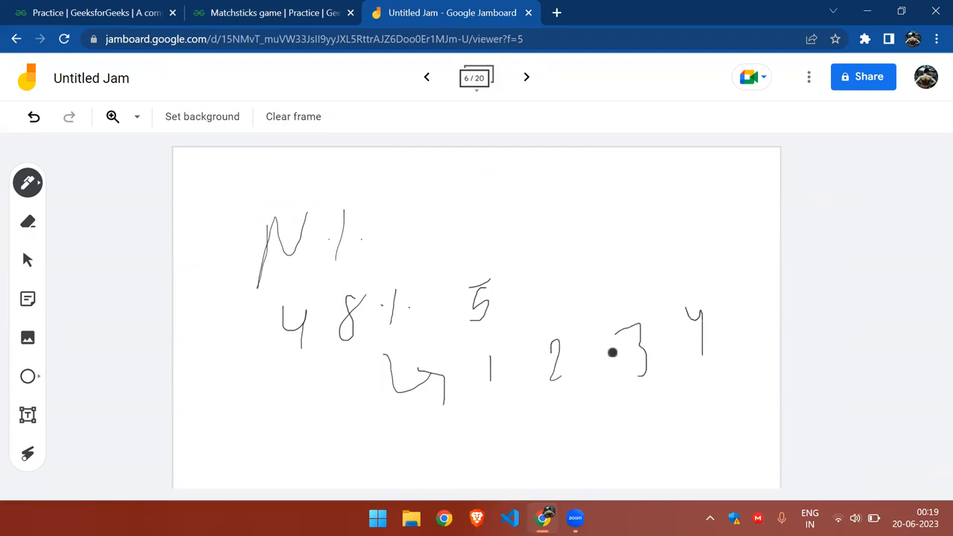
pyautogui.click(527, 77)
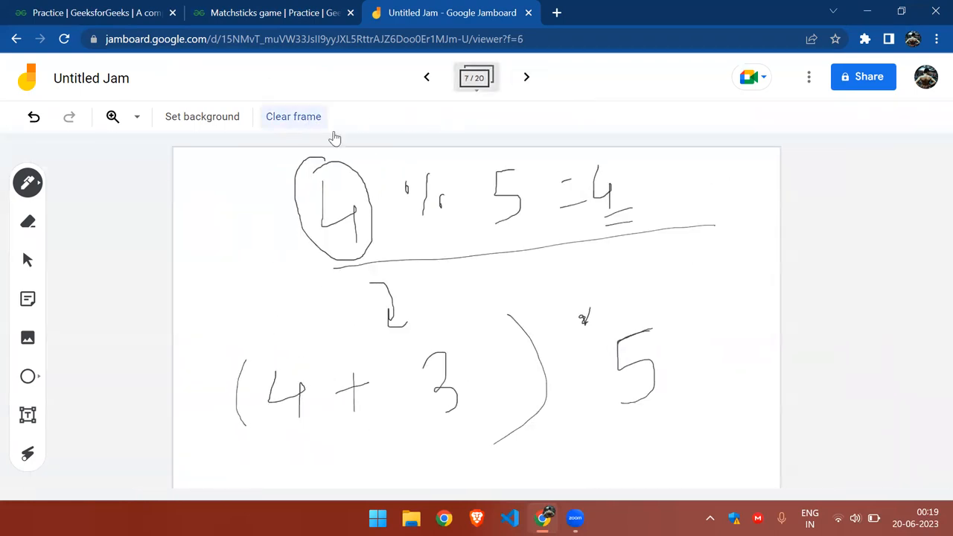
# - Clear the frame and redraw the N % 5 = 0 remainder sketch with a circled part
pyautogui.click(293, 116)
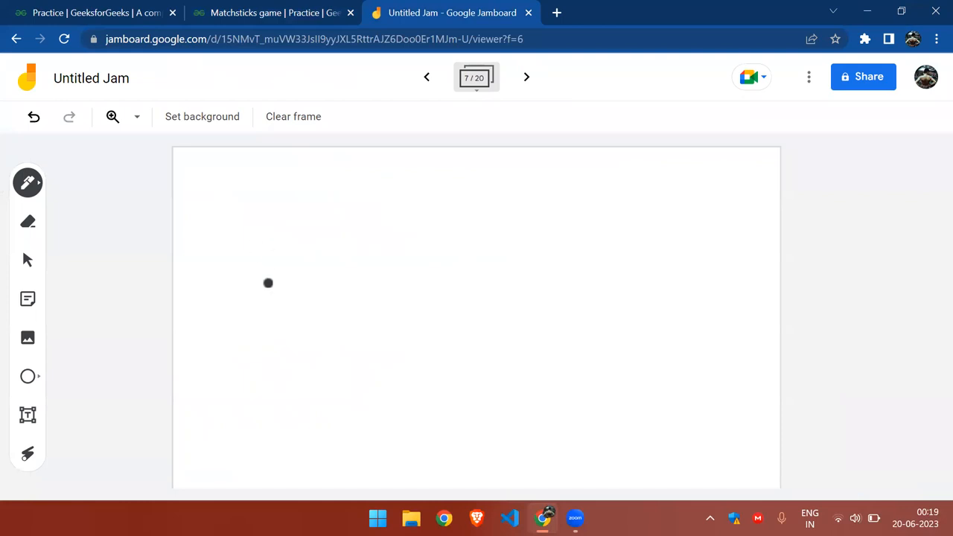
pyautogui.moveTo(268, 283); pyautogui.dragTo(354, 265)
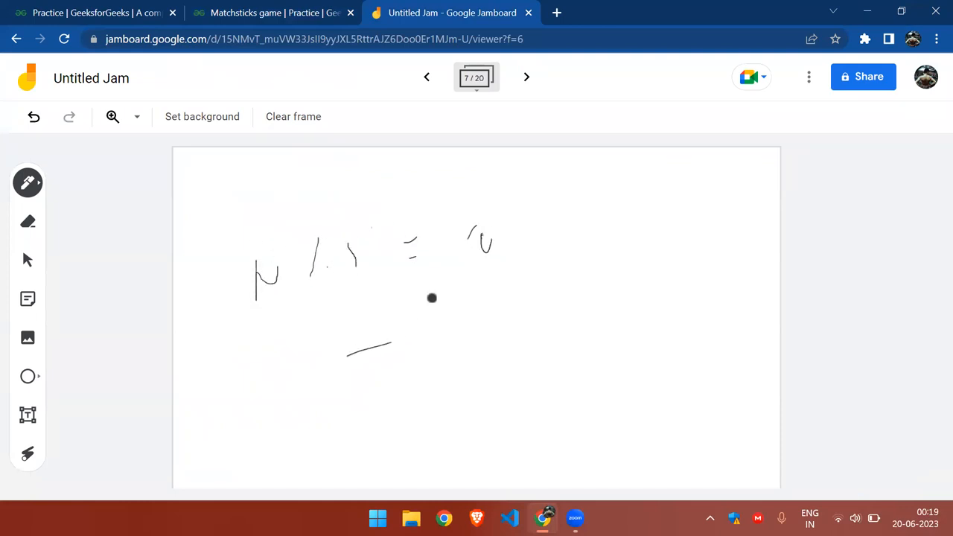
pyautogui.moveTo(432, 297); pyautogui.dragTo(435, 365)
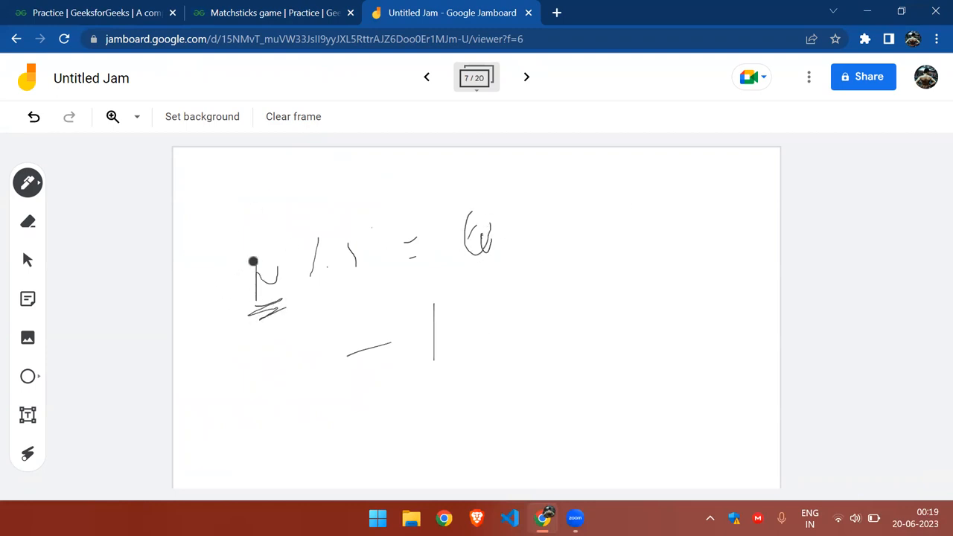
pyautogui.moveTo(514, 265); pyautogui.dragTo(443, 286)
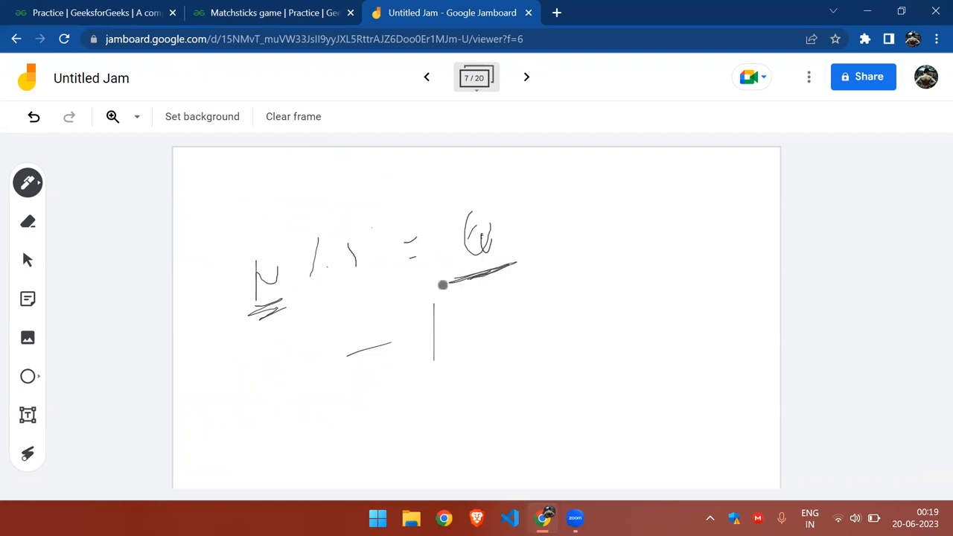
pyautogui.moveTo(444, 286); pyautogui.dragTo(666, 226)
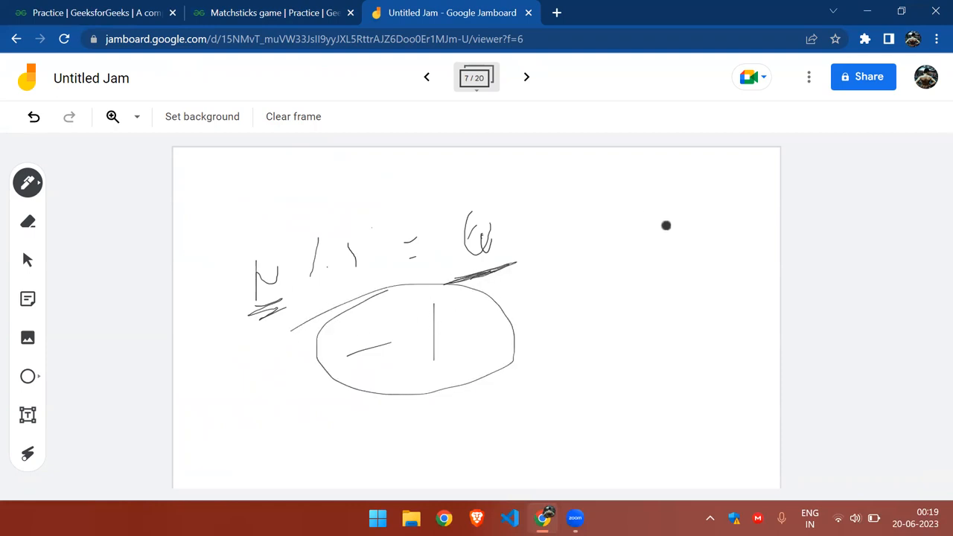
# - Submit the matchGame solution on the GeeksforGeeks coding page
pyautogui.click(274, 12)
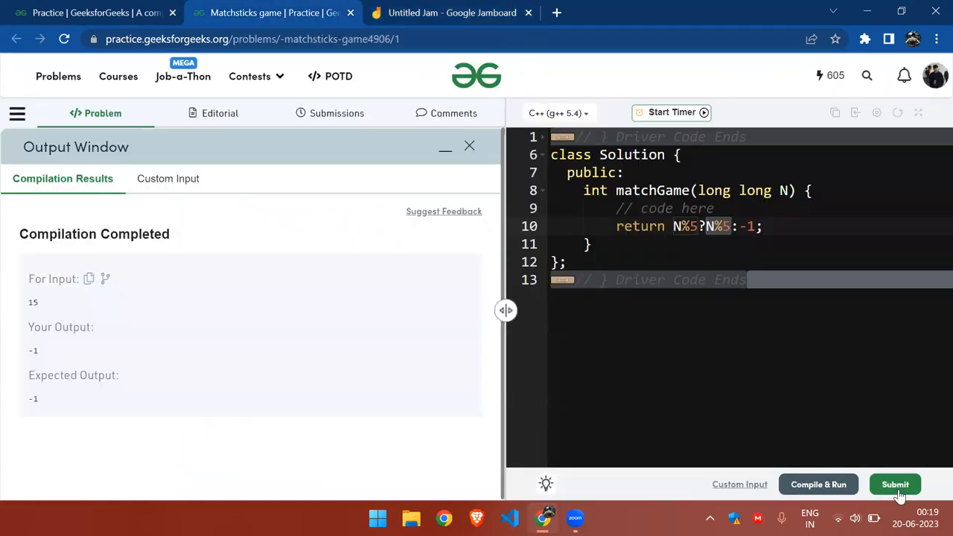
pyautogui.click(895, 484)
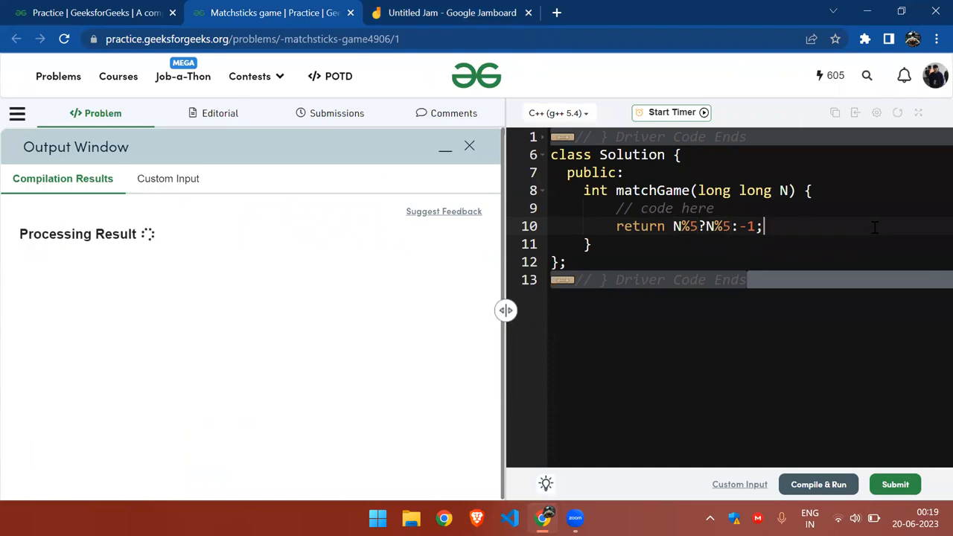